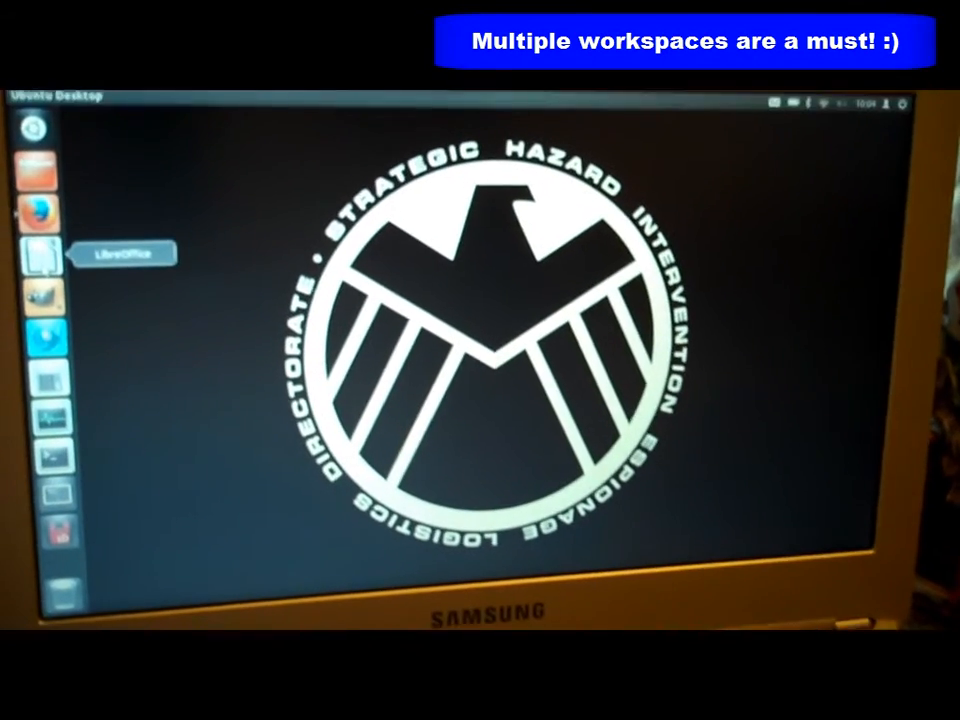
- Launch LibreOffice from the Unity launcher so its splash screen appears
{"action": "left_click", "coordinate": [36, 252]}
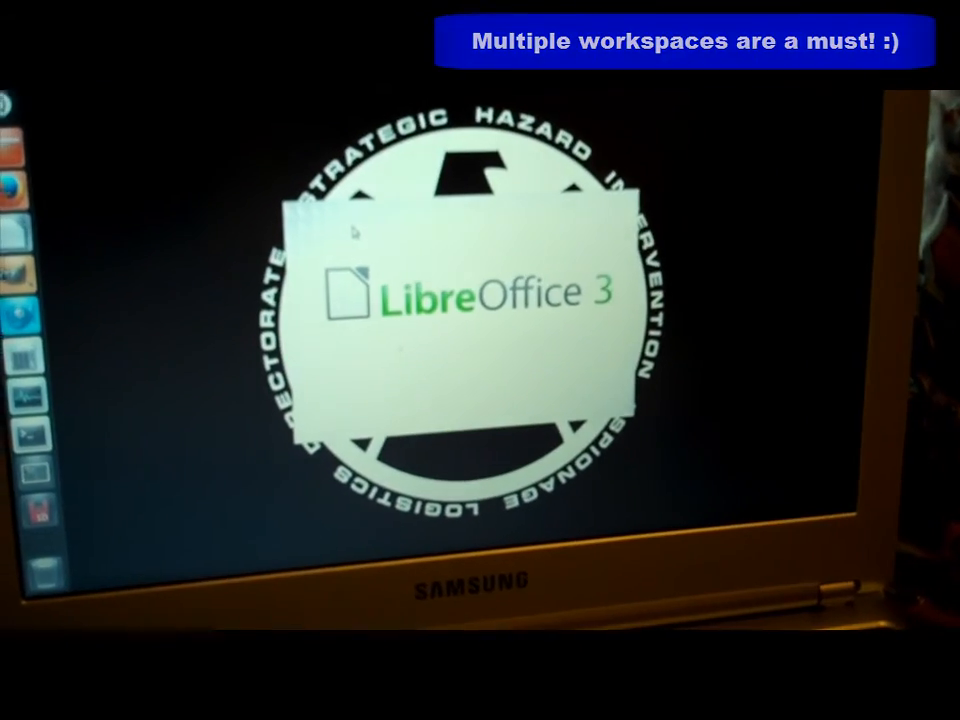